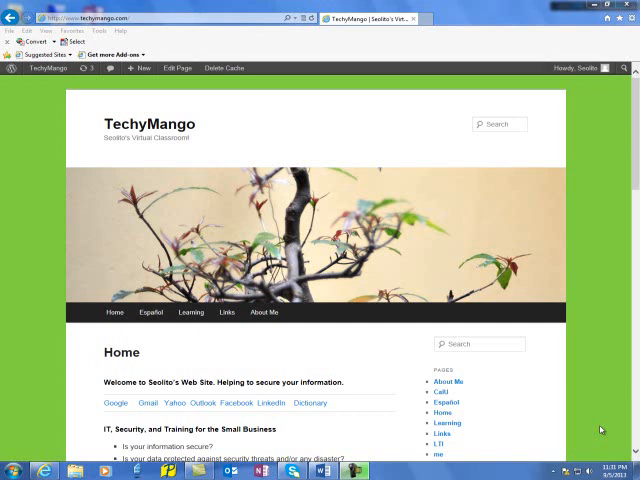
mouse_move(447, 391)
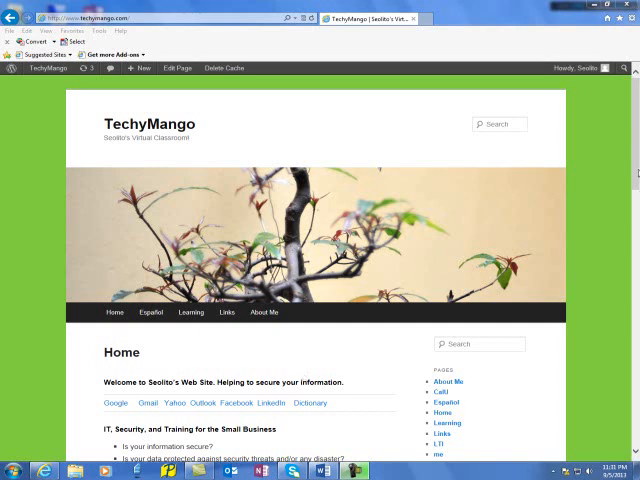
Scroll the TechyMango home page down to the 'FREE Tools you must have' list
scroll("down", 3)
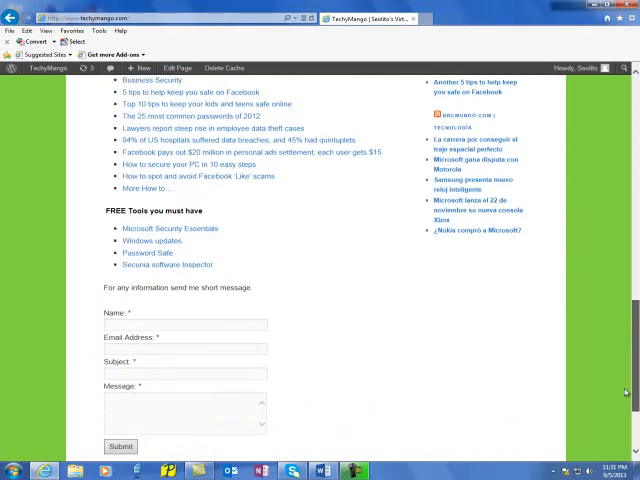
scroll("down", 3)
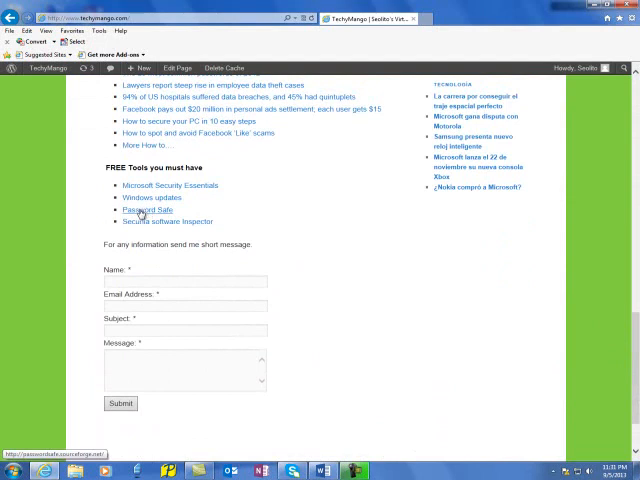
Open passwordsafe.sourceforge.net through the Password Safe link under FREE Tools
left_click(141, 211)
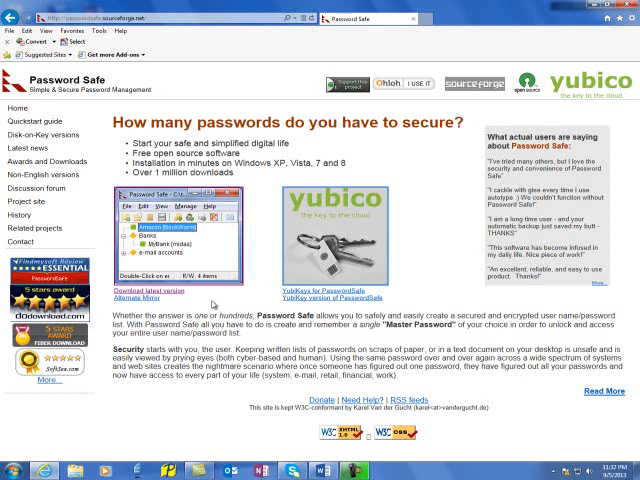
mouse_move(150, 297)
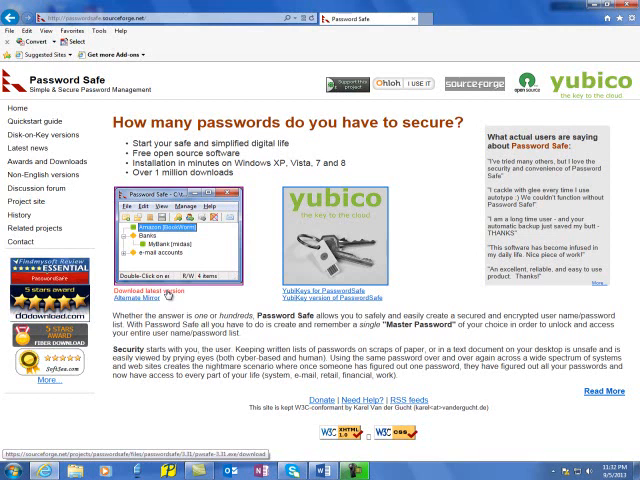
Download the latest installer, pwsafe-3.31.exe, and choose Run in the download bar
left_click(147, 289)
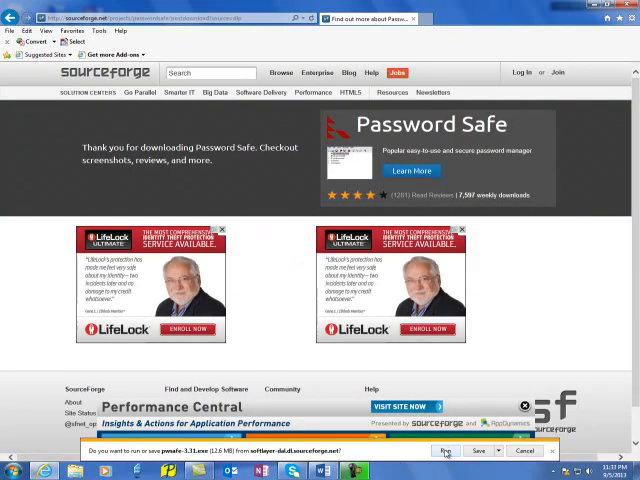
left_click(447, 451)
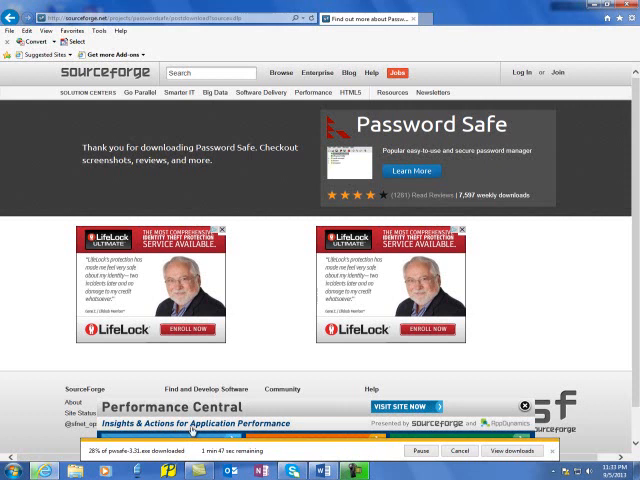
mouse_move(263, 407)
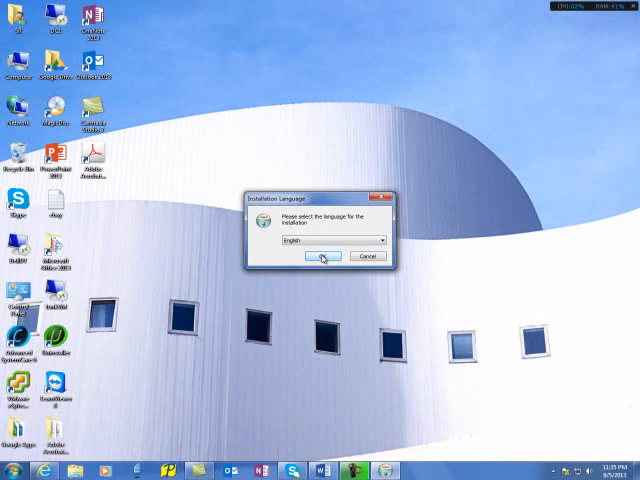
Install Password Safe 3.31 in English as a Regular installation with default components
left_click(321, 257)
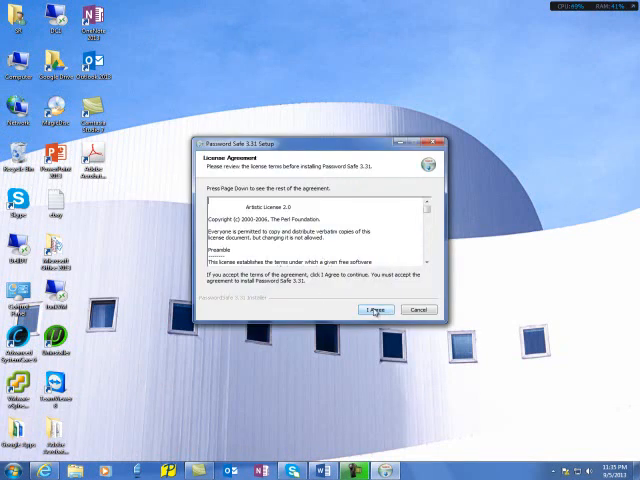
left_click(375, 309)
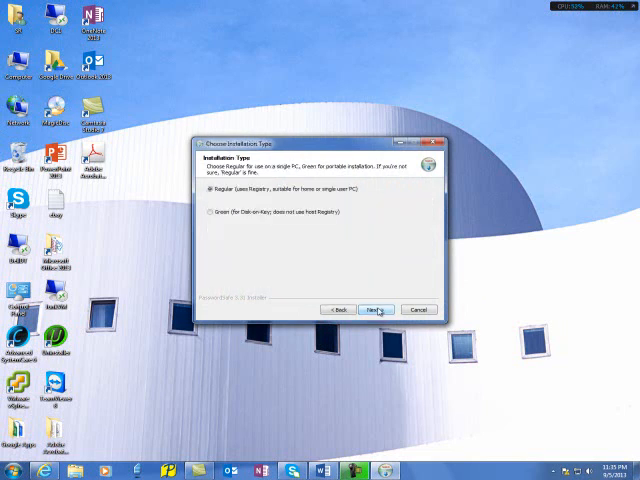
left_click(380, 308)
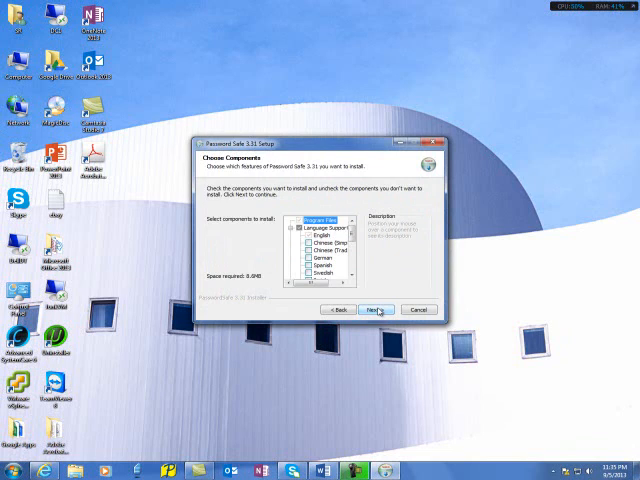
left_click(380, 309)
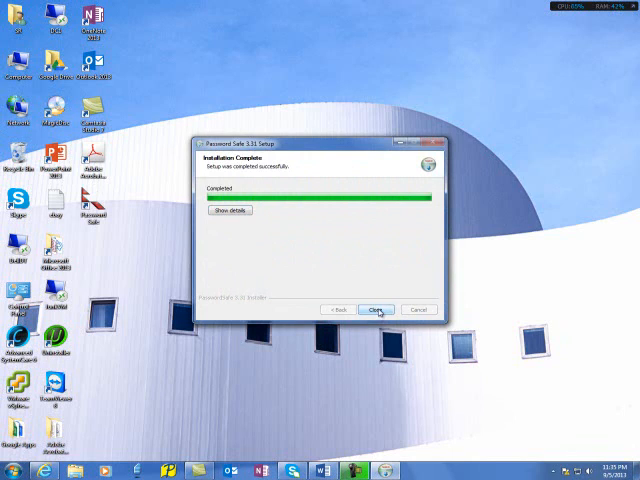
left_click(377, 308)
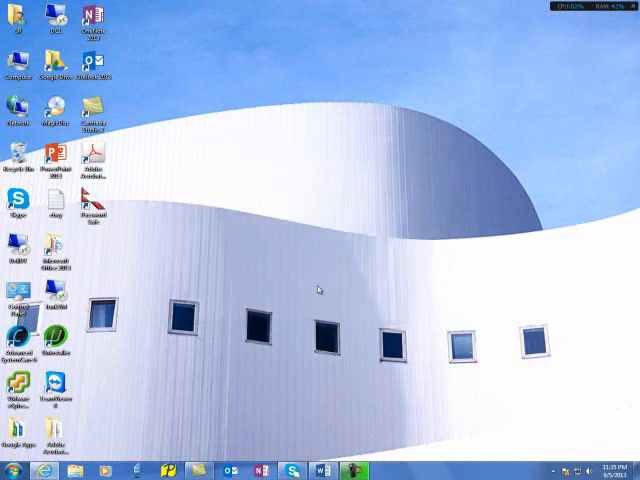
mouse_move(123, 230)
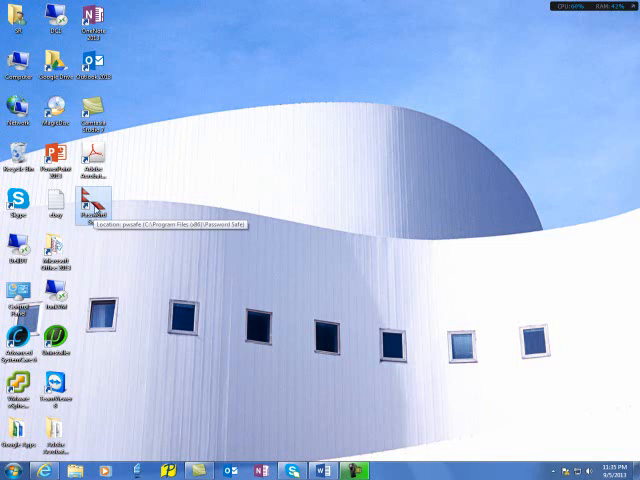
Launch Password Safe from its desktop shortcut to reach the new-database save dialog
double_click(90, 200)
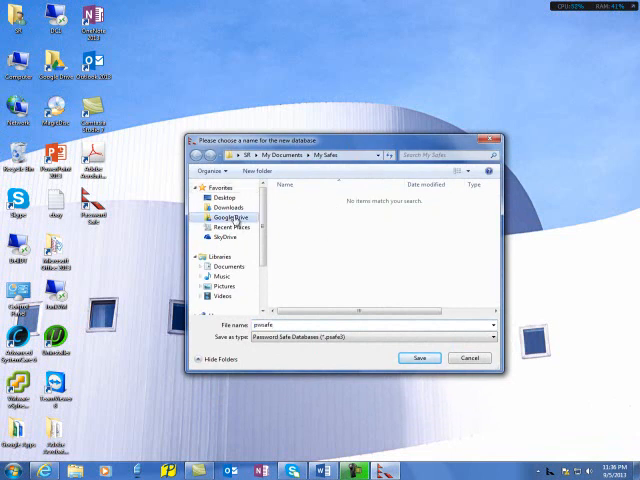
Go to the passwords folder in Google Drive and enter mypasswords as the file name
left_click(222, 216)
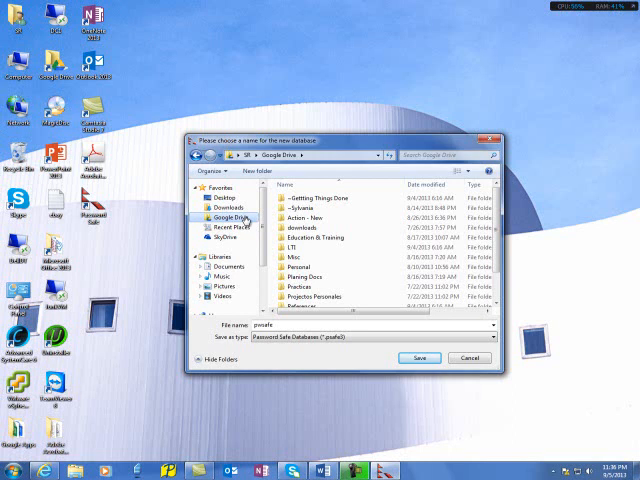
scroll("down", 3)
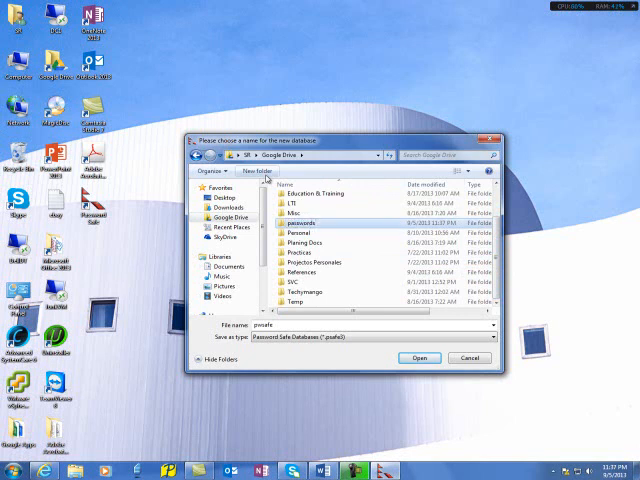
double_click(310, 222)
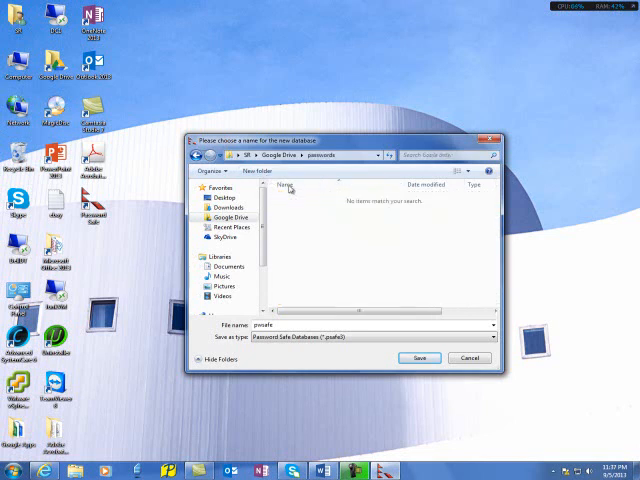
mouse_move(335, 285)
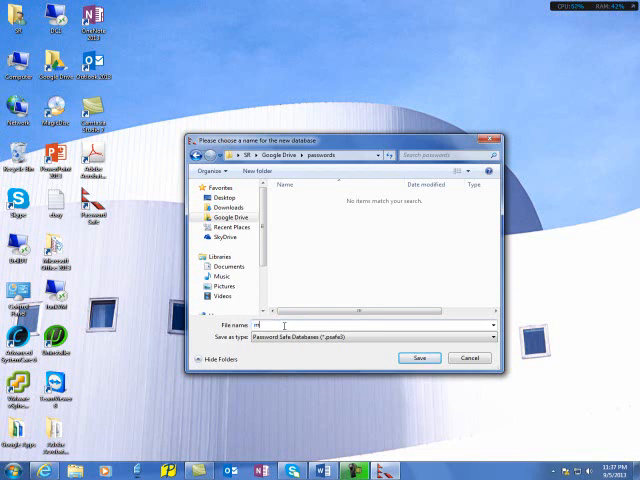
type("yp")
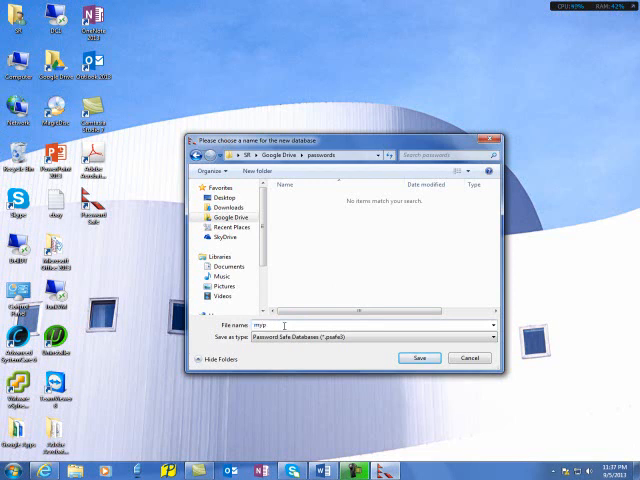
type("asswords")
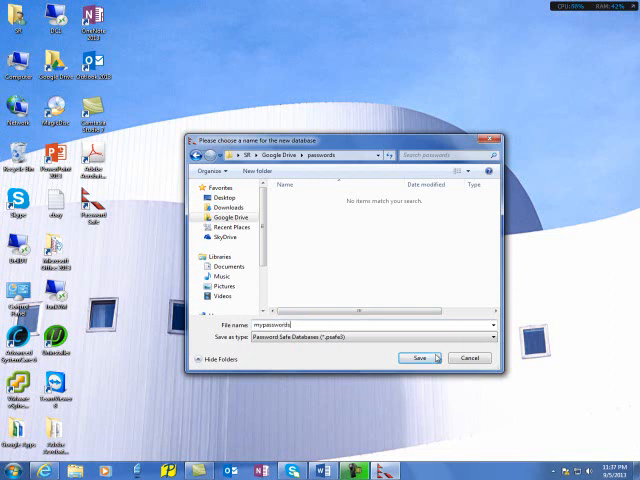
Save the mypasswords database and set a verified safe combination
left_click(417, 357)
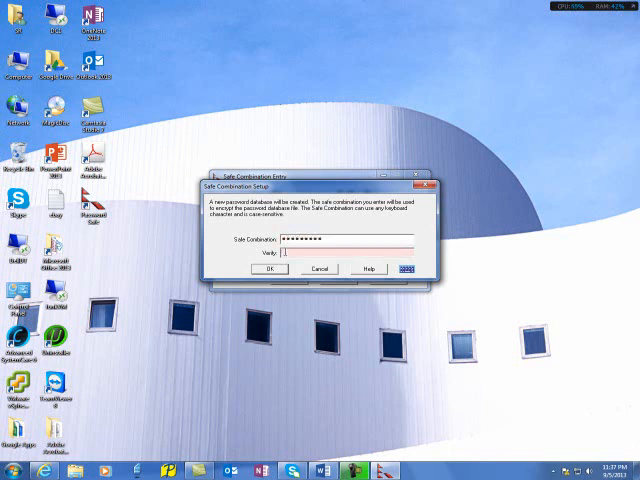
type("••••••")
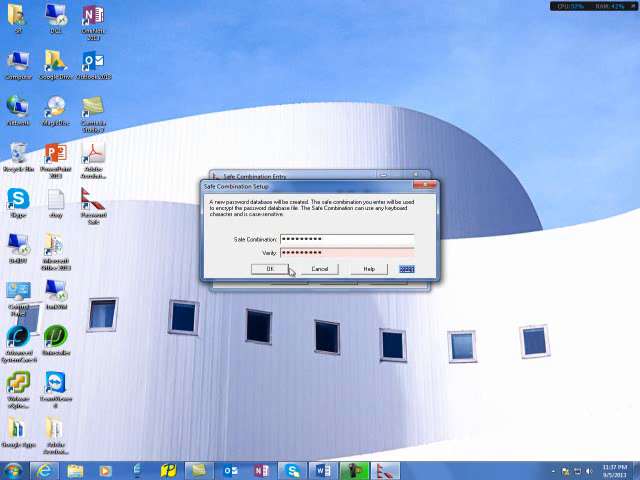
left_click(262, 268)
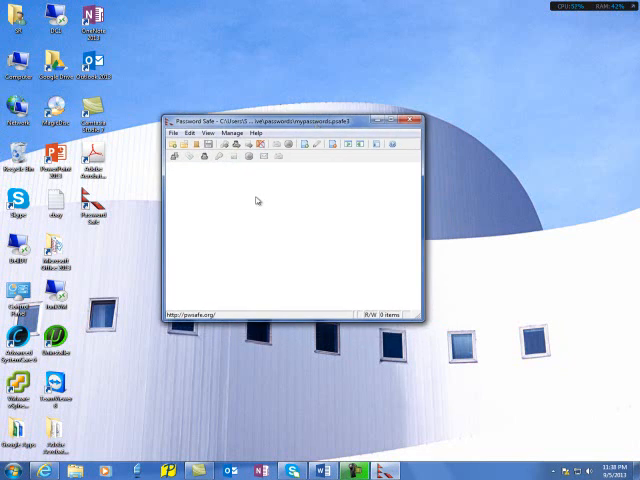
mouse_move(307, 152)
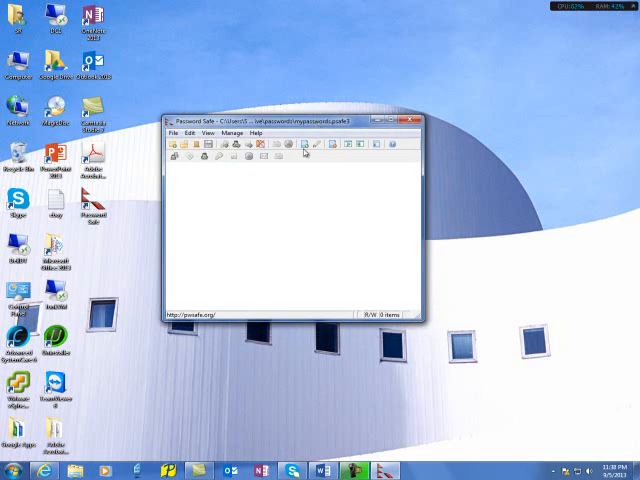
mouse_move(305, 157)
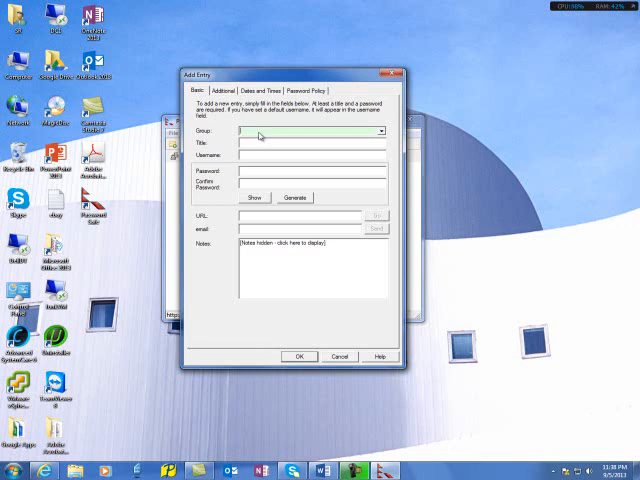
Enter group Personal, title Banking1 and username user123 in the new entry
type("FI")
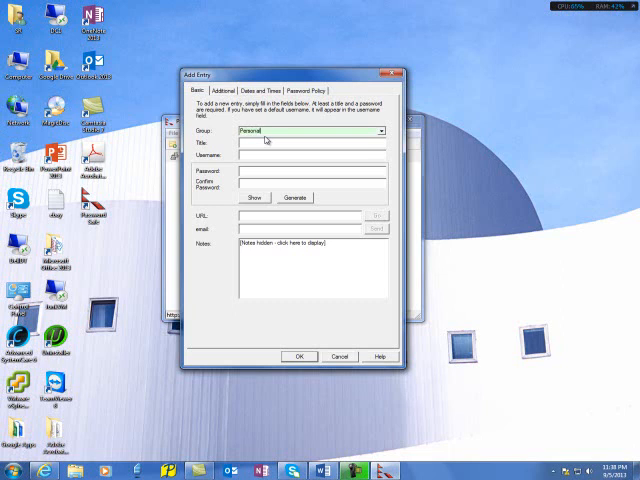
left_click(310, 142)
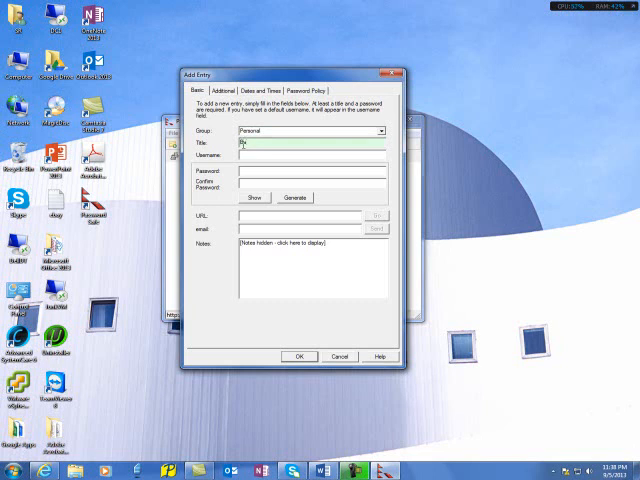
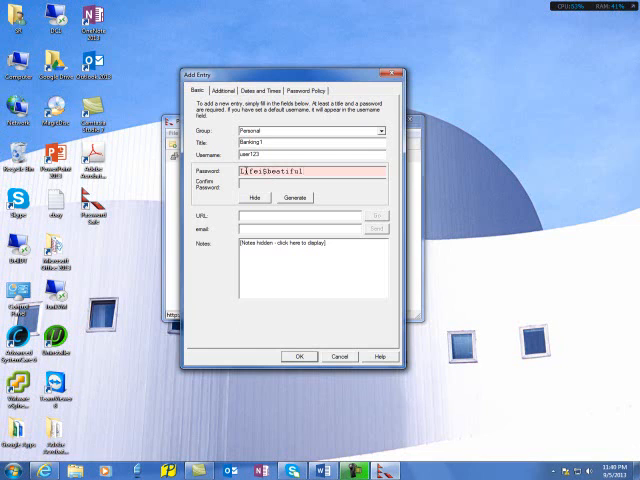
Retype the password in Confirm Password and hide both password fields
type("p")
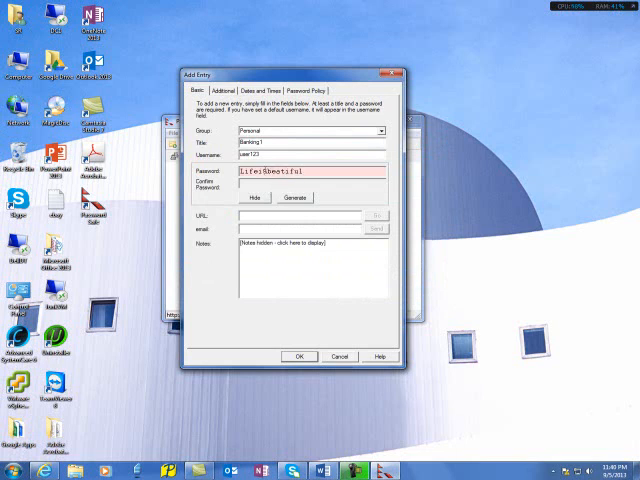
left_click(255, 197)
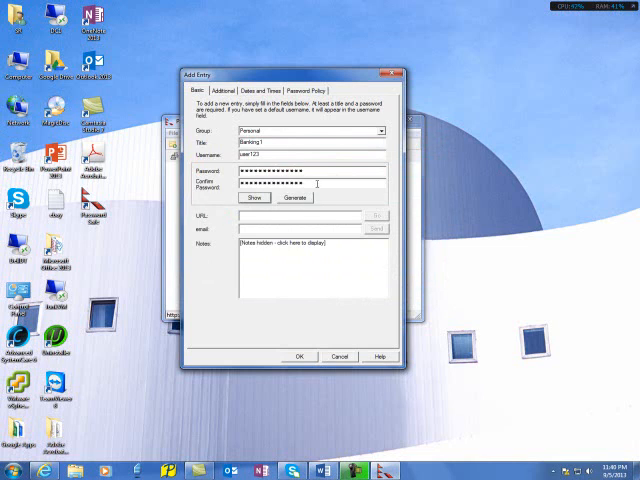
left_click(290, 216)
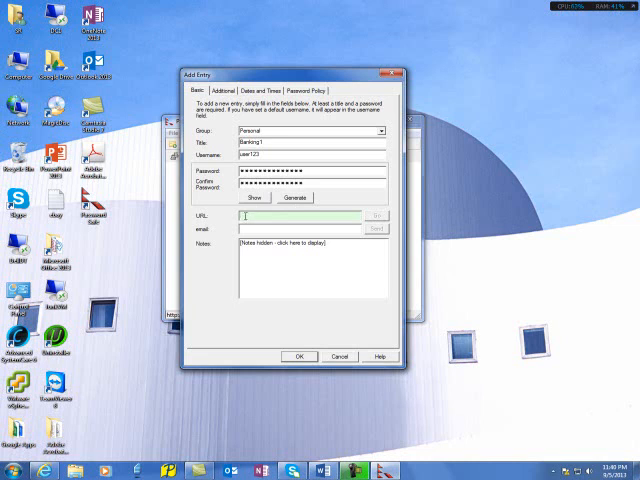
type("www.techymango")
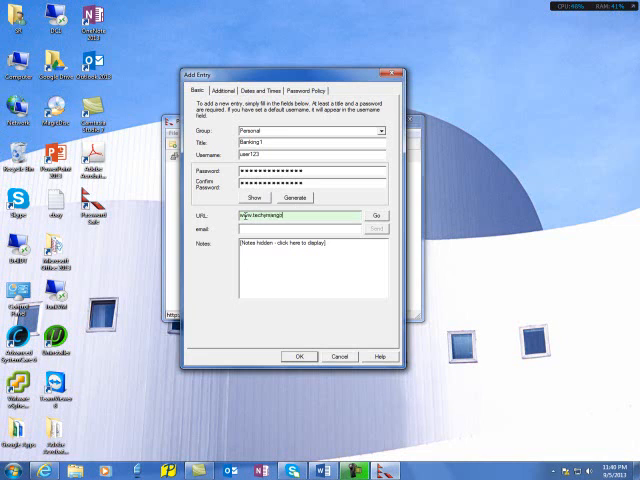
type(".com")
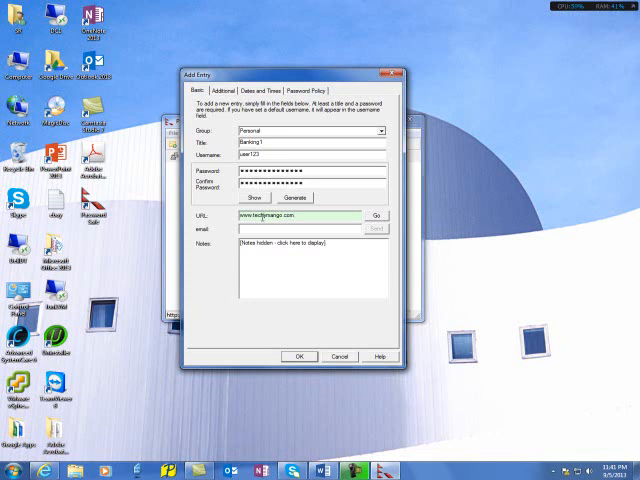
left_click(300, 228)
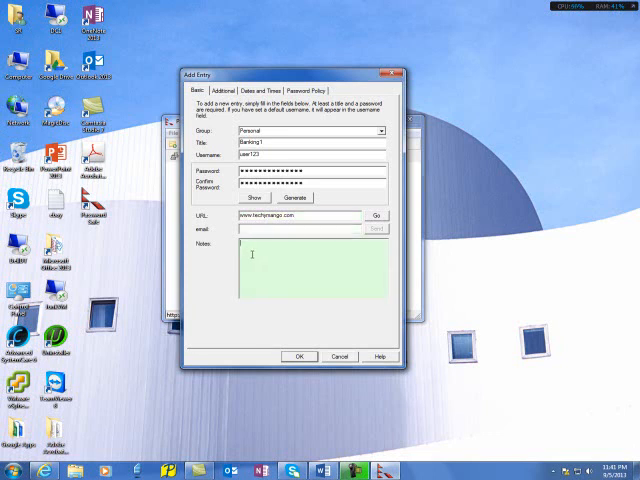
type("Notes")
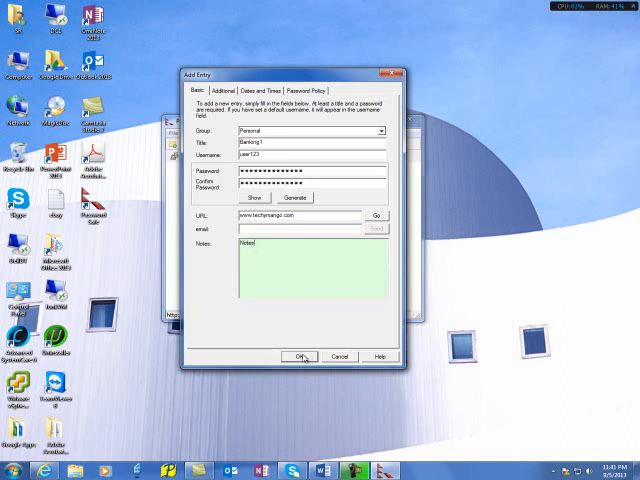
Save Banking1, accept user123 as default username, and select it under the Personal group
left_click(308, 357)
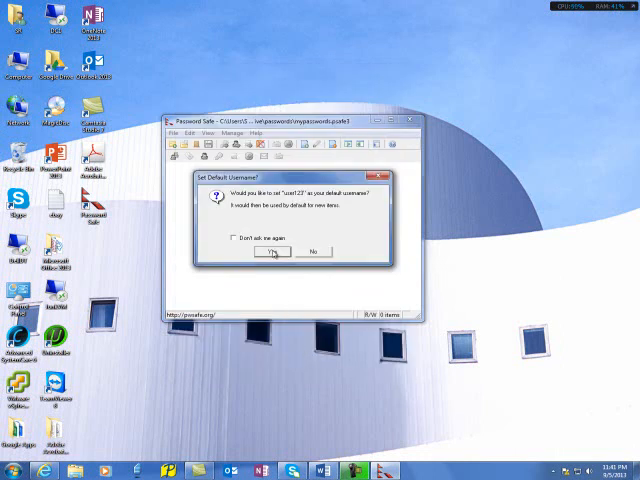
left_click(272, 251)
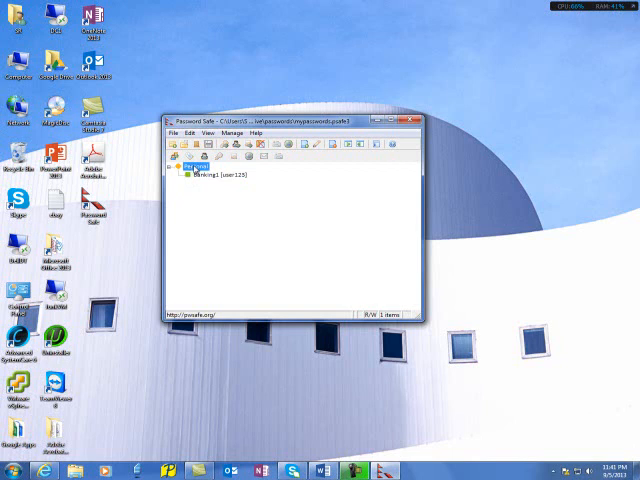
left_click(215, 177)
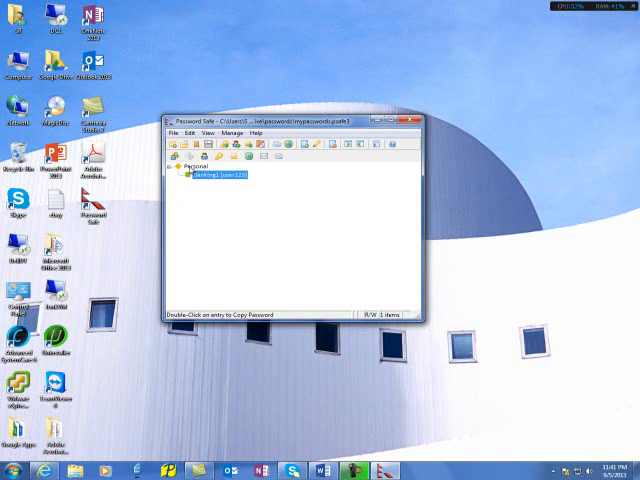
left_click(186, 164)
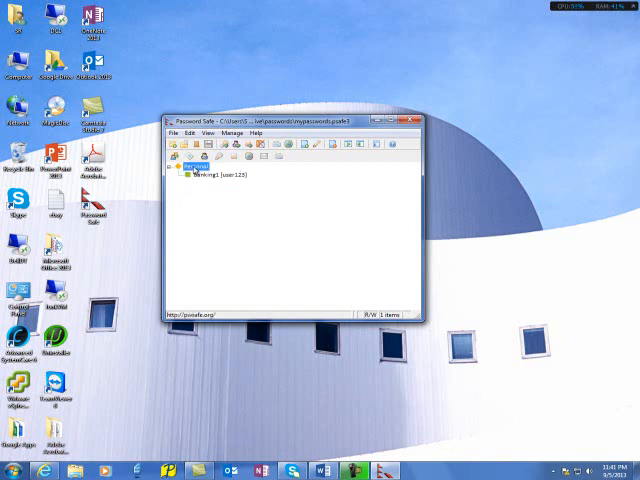
mouse_move(330, 156)
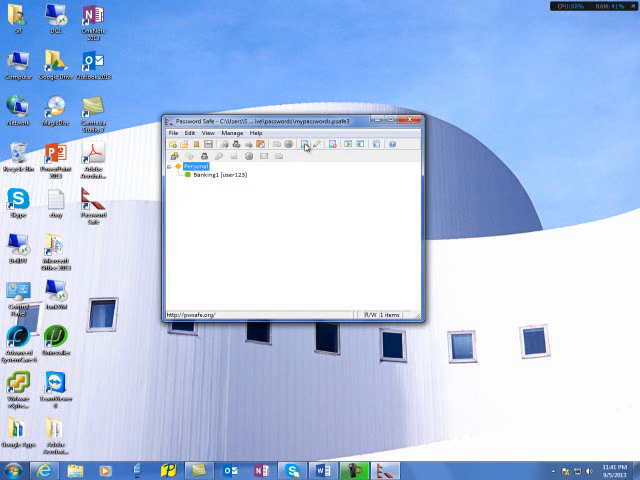
mouse_move(307, 158)
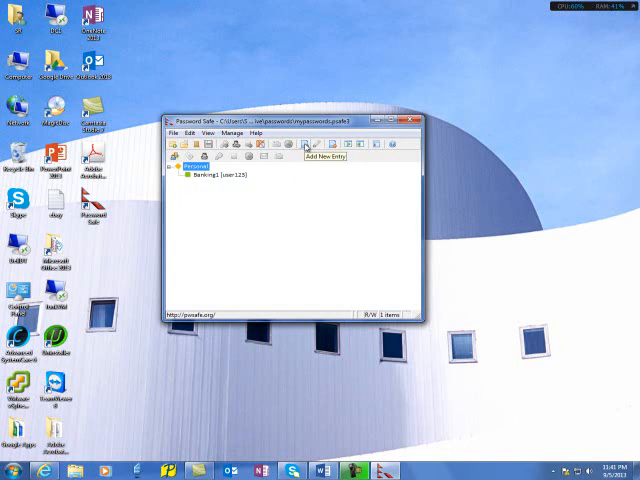
left_click(218, 175)
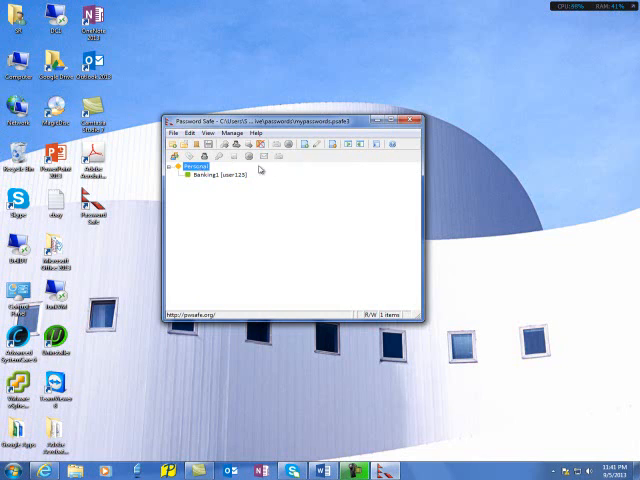
Start a new Personal entry titled 'Facebook acct' with username user1234
right_click(196, 165)
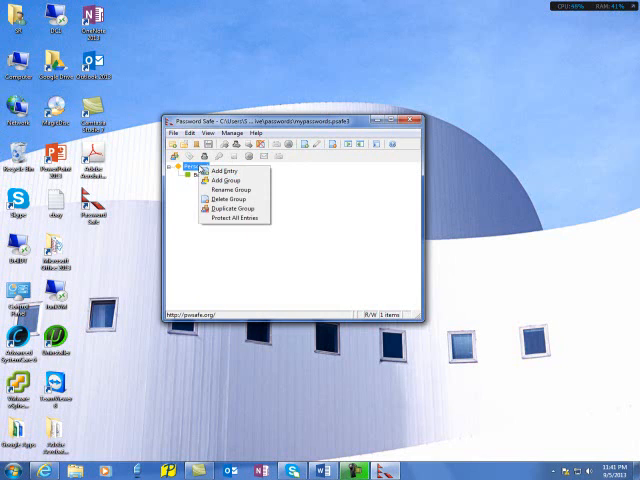
mouse_move(220, 171)
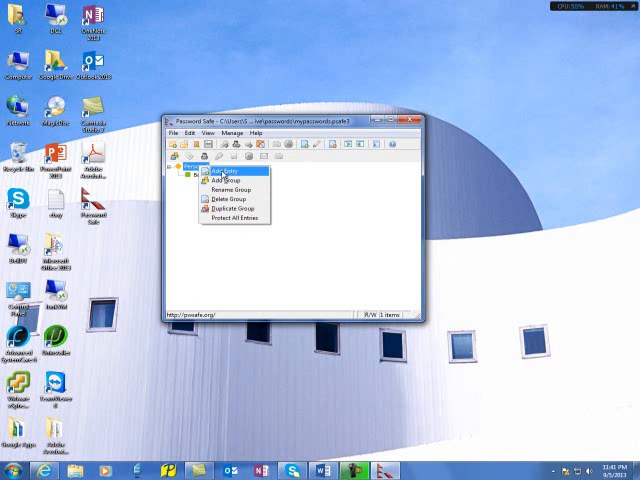
left_click(204, 178)
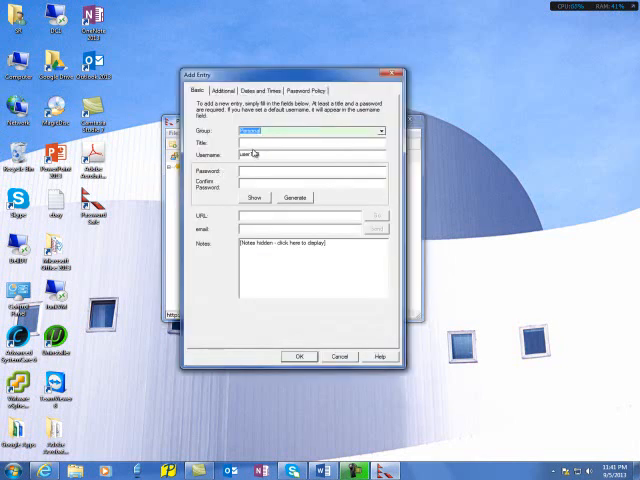
left_click(300, 132)
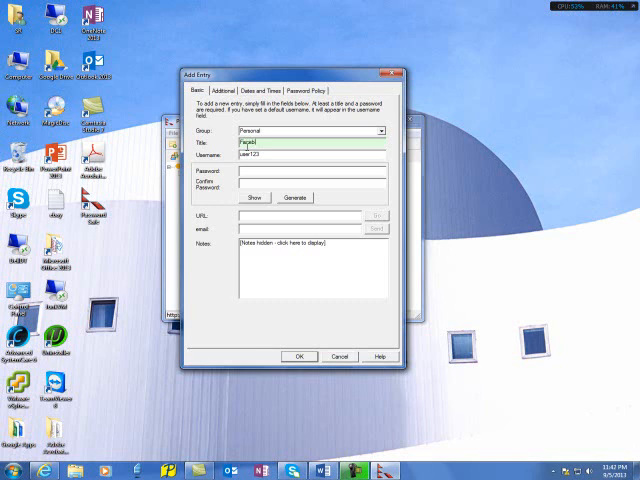
type("ook")
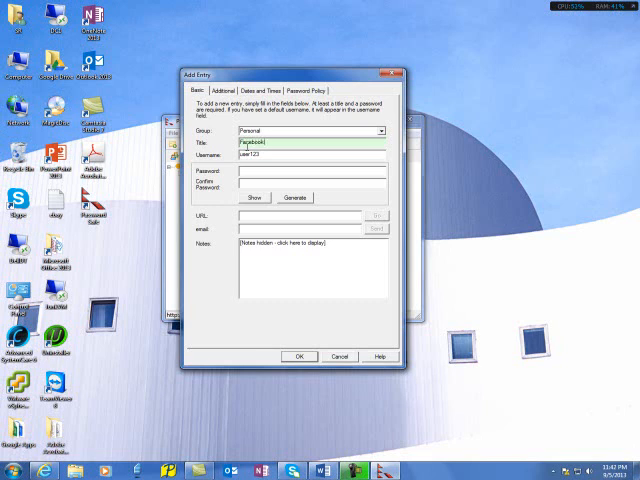
type("acct")
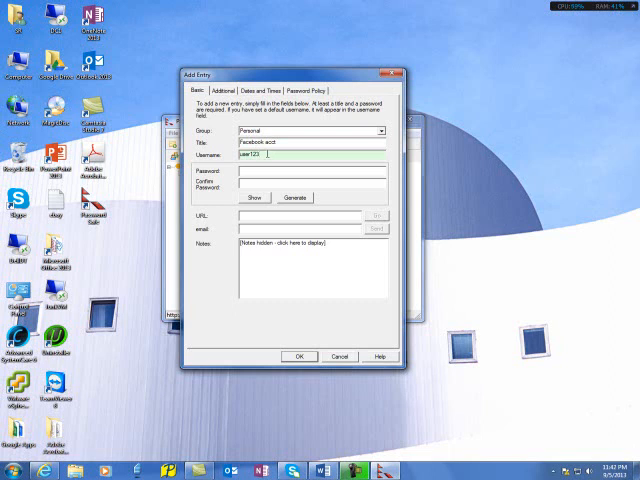
type("4")
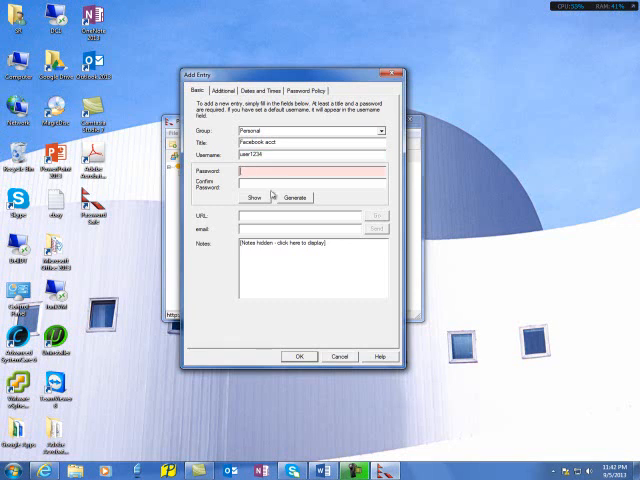
Generate a random password for Facebook acct, reveal it, and save the entry
left_click(294, 197)
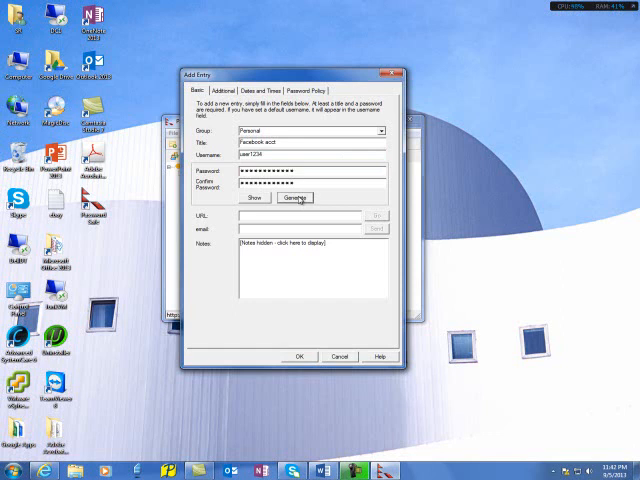
left_click(256, 197)
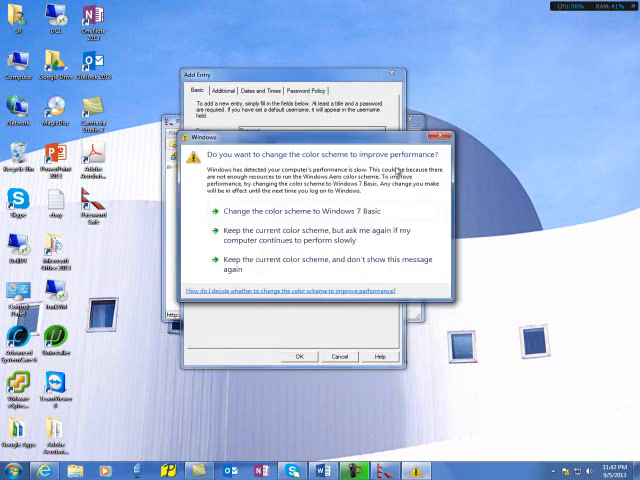
left_click(306, 357)
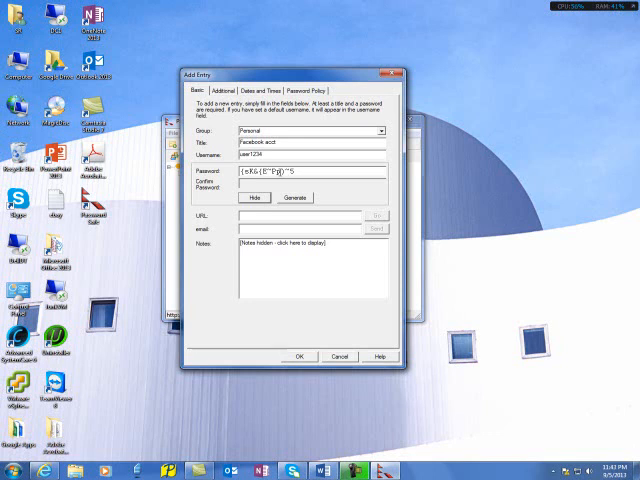
left_click(297, 216)
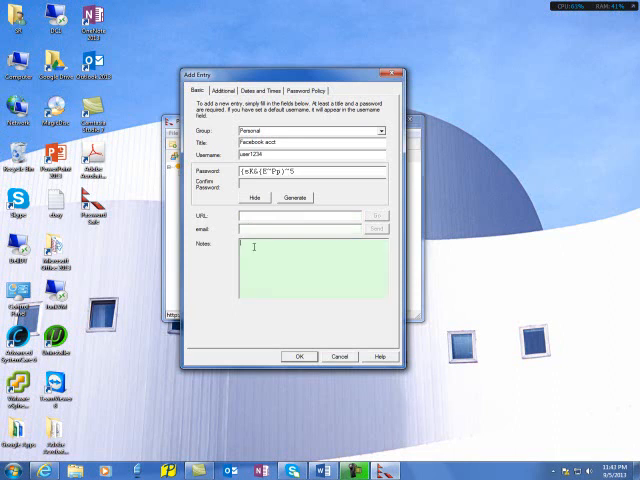
left_click(302, 357)
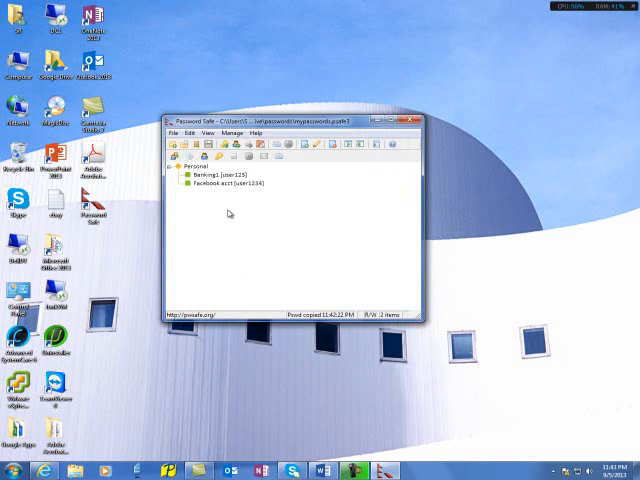
mouse_move(240, 207)
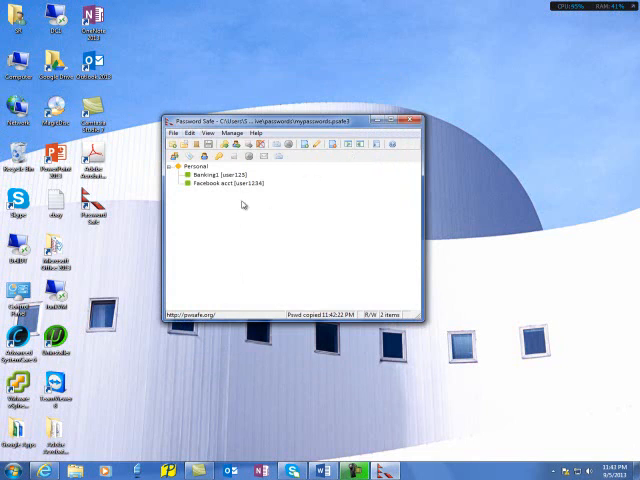
Close the mypasswords window, leaving Password Safe in the system tray
left_click(177, 133)
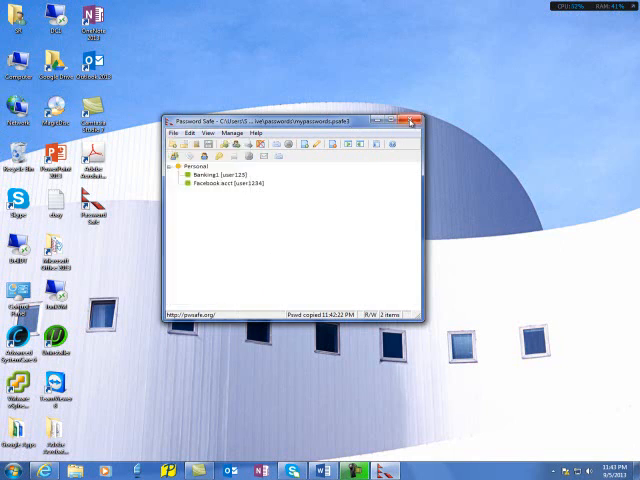
left_click(408, 118)
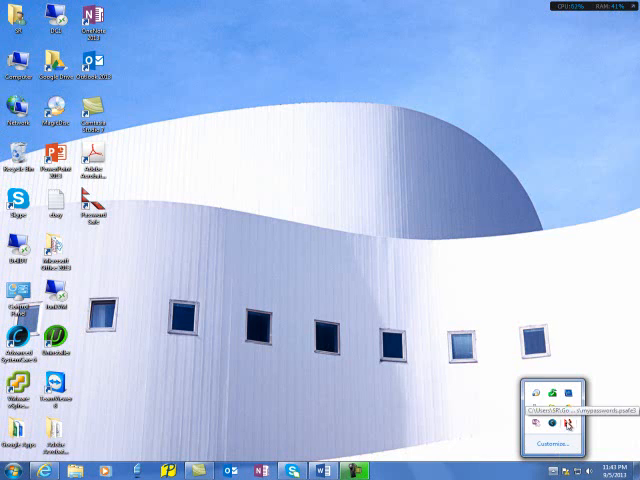
Restore Password Safe from the tray icon and open the File menu
left_click(535, 410)
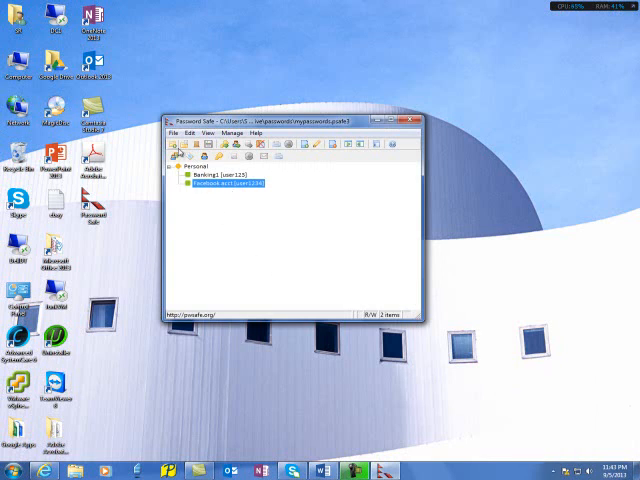
left_click(177, 133)
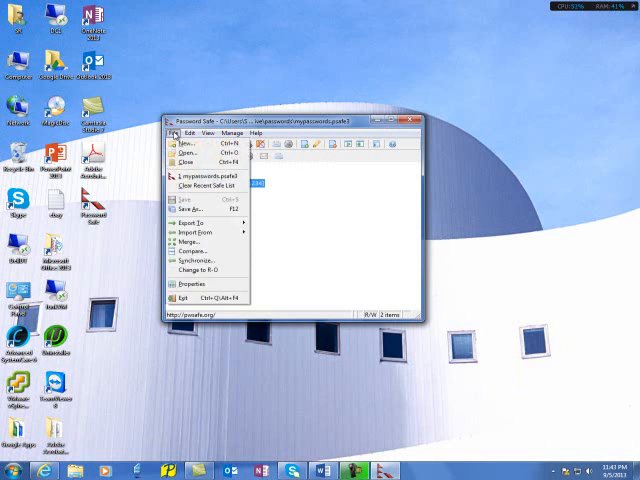
mouse_move(190, 300)
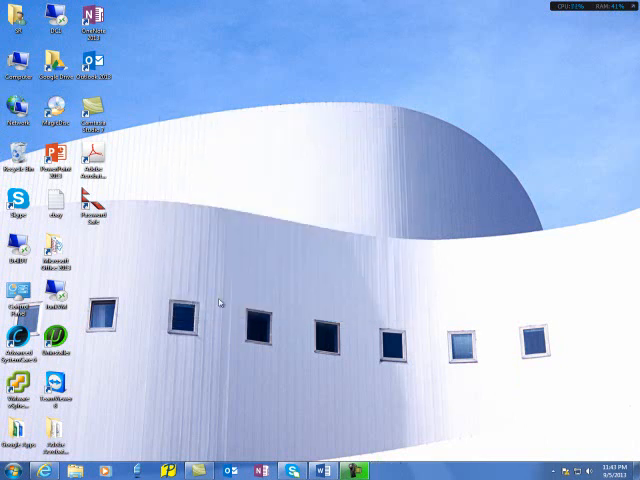
mouse_move(127, 257)
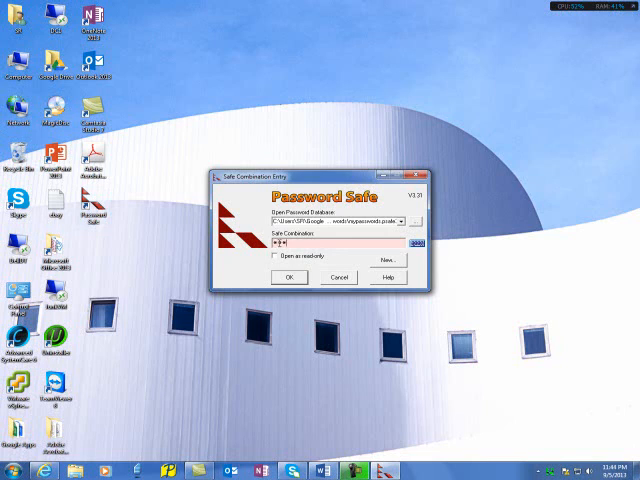
type("password")
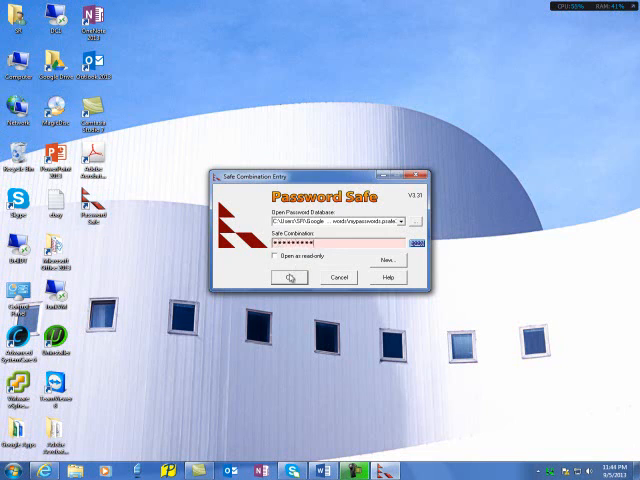
left_click(290, 278)
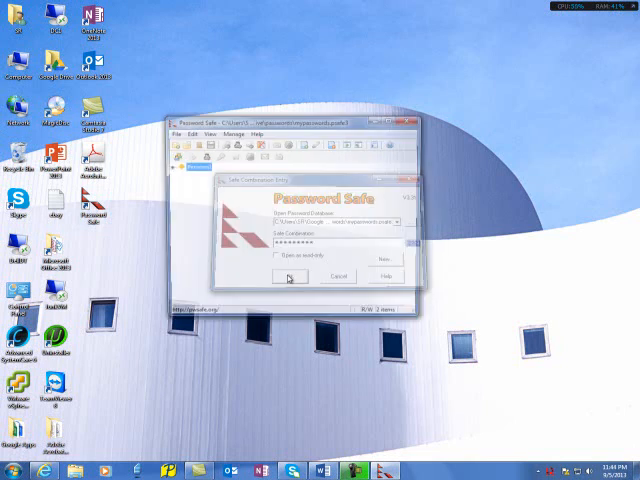
left_click(291, 276)
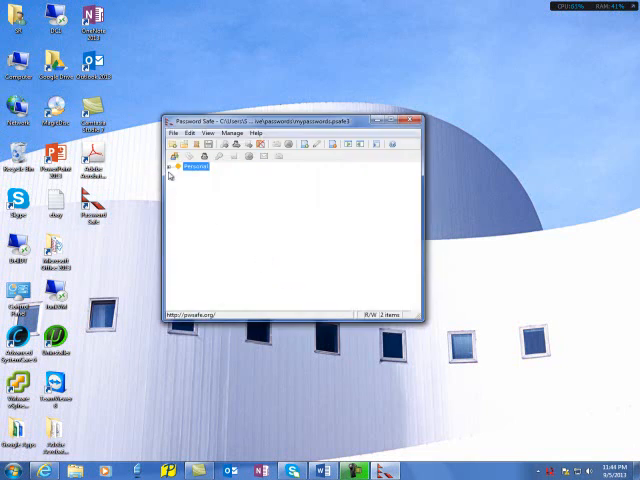
left_click(186, 168)
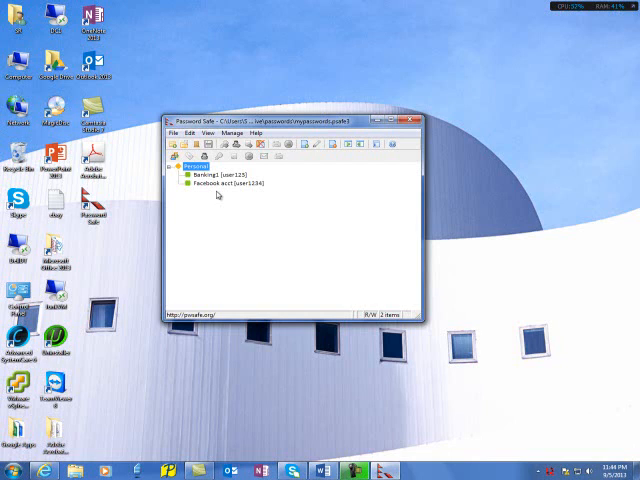
mouse_move(220, 194)
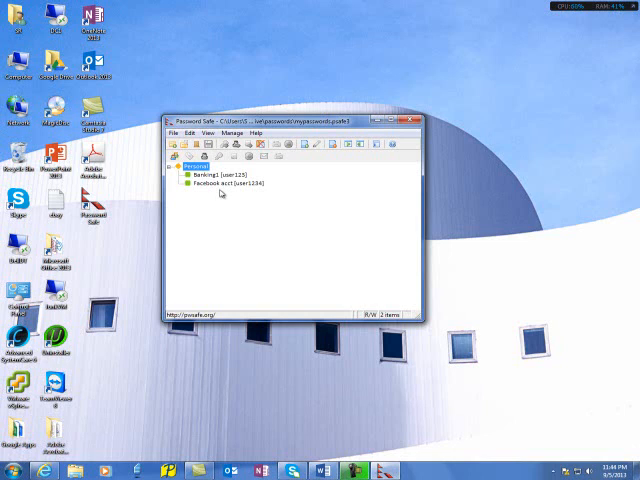
mouse_move(348, 122)
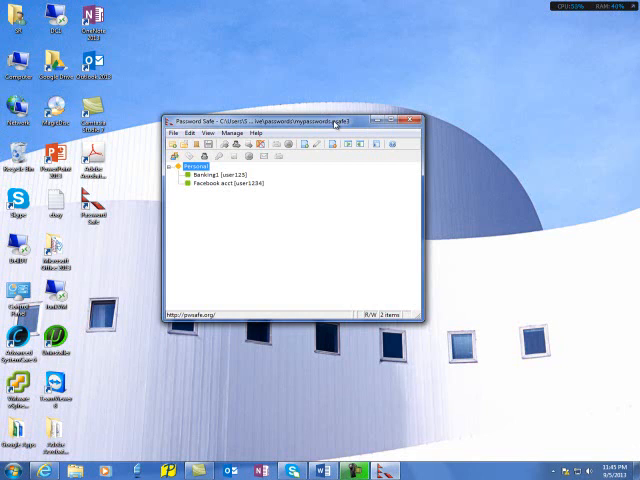
mouse_move(256, 211)
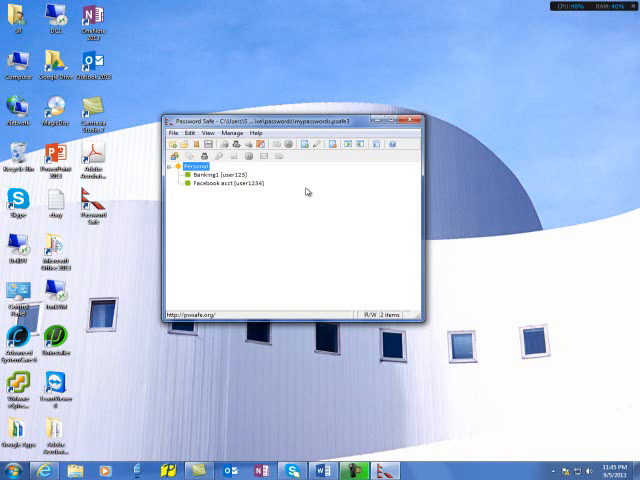
Exit Password Safe from the File menu
left_click(178, 133)
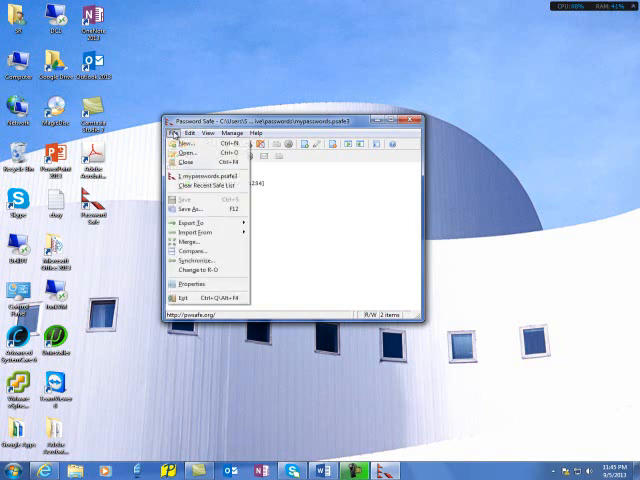
left_click(180, 289)
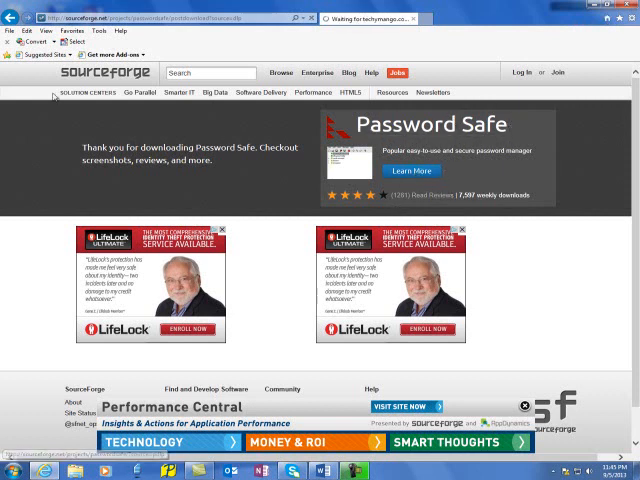
mouse_move(336, 55)
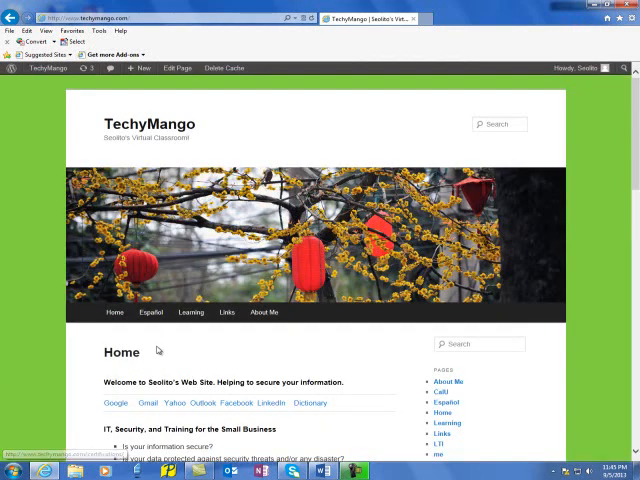
Scroll through the TechyMango home page to its password manager tips
scroll("down", 3)
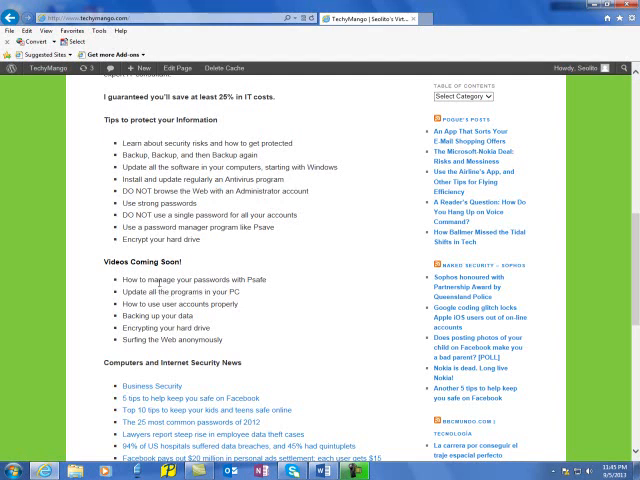
scroll("up", 3)
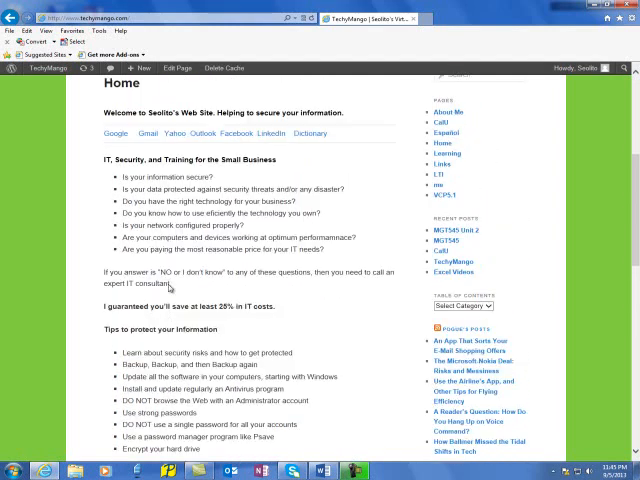